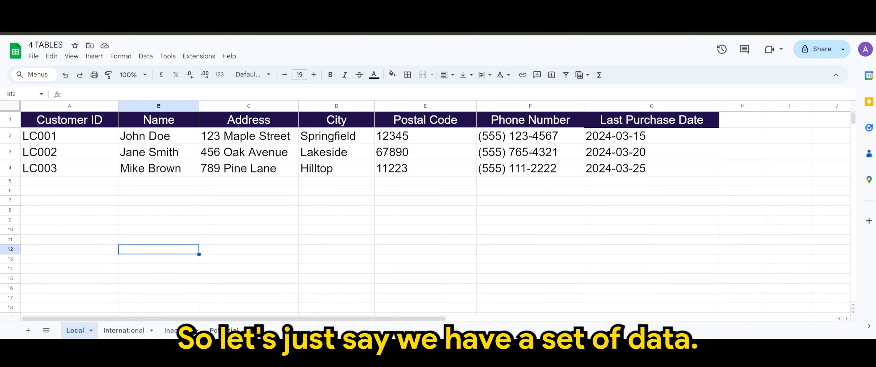
{"action": "mouse_move", "coordinate": [356, 279]}
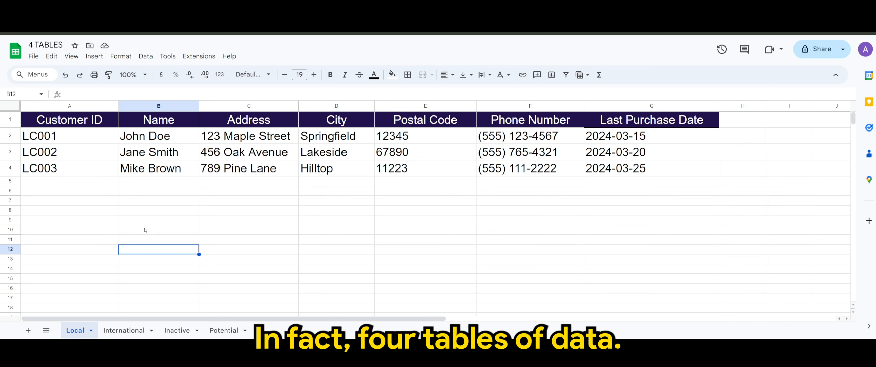
{"action": "mouse_move", "coordinate": [89, 213]}
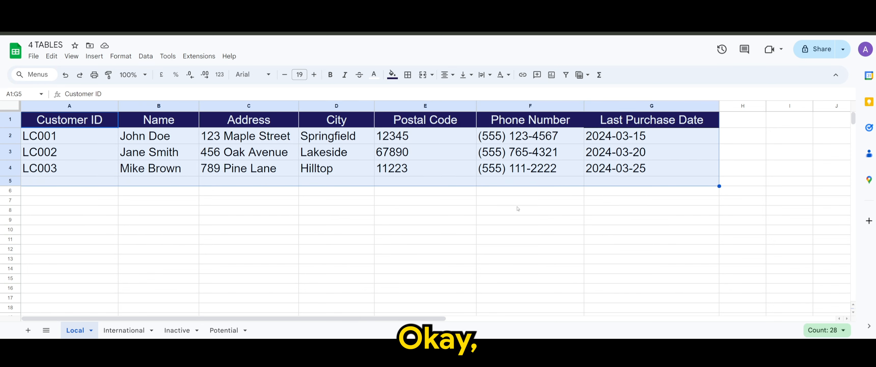
- Review the International sheet, then move through the Inactive and Potential customer sheets
{"action": "left_click", "coordinate": [125, 329]}
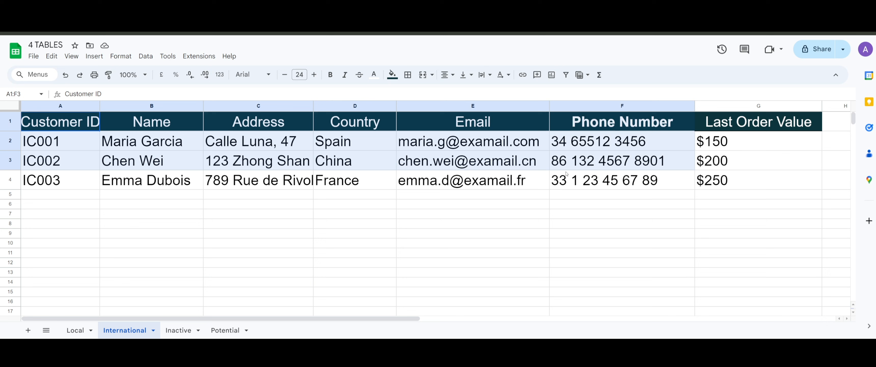
{"action": "left_click", "coordinate": [354, 233]}
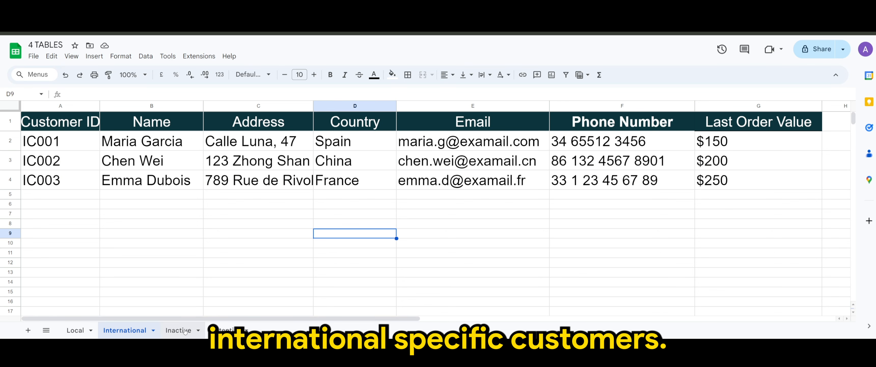
{"action": "left_click", "coordinate": [177, 330]}
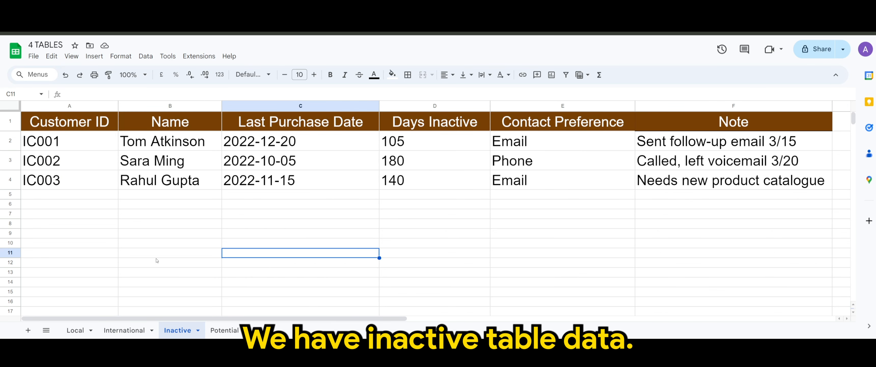
{"action": "mouse_move", "coordinate": [125, 223]}
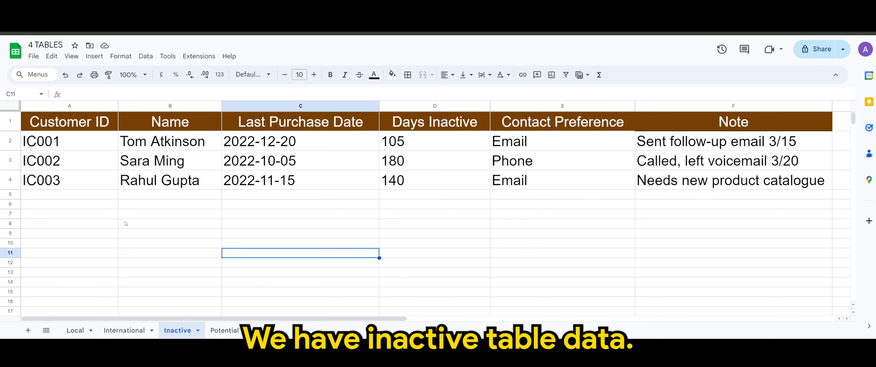
{"action": "left_click", "coordinate": [224, 330]}
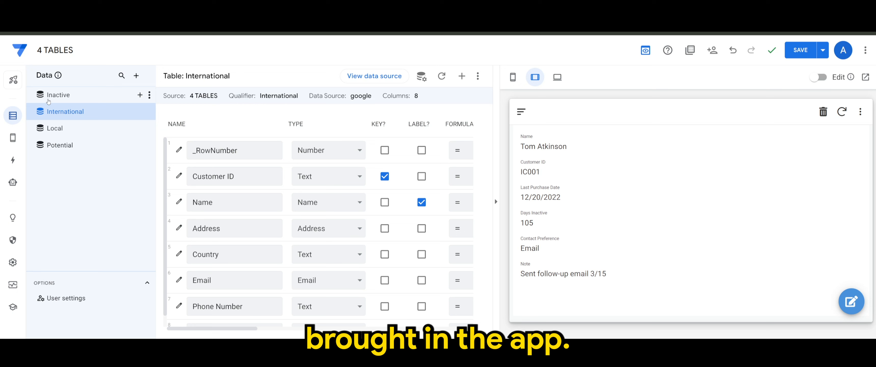
{"action": "mouse_move", "coordinate": [35, 152]}
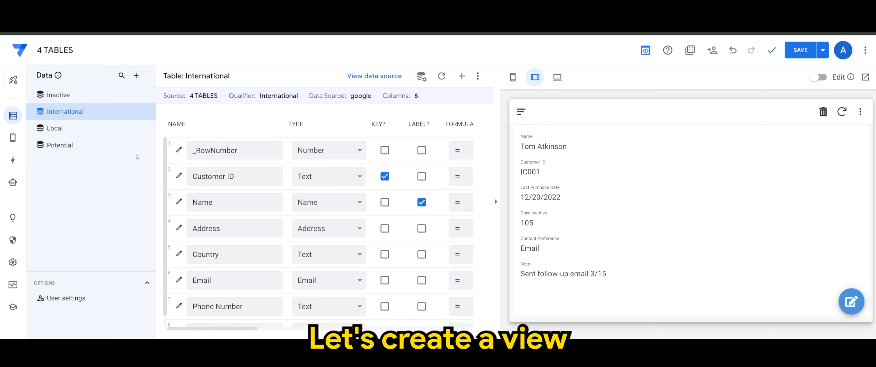
{"action": "mouse_move", "coordinate": [98, 93]}
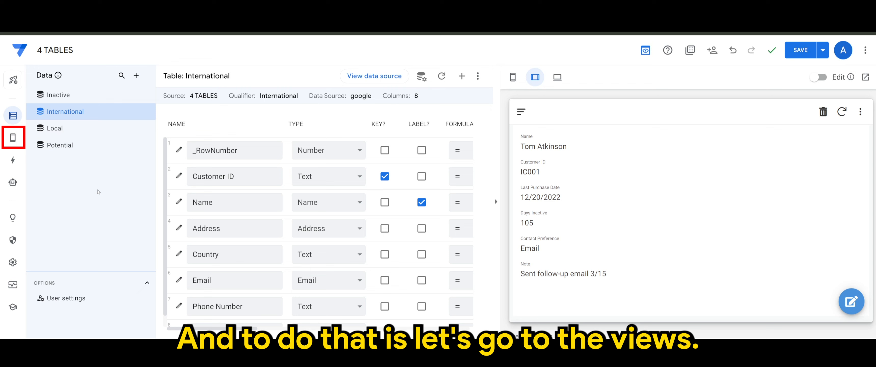
- Start a new primary-navigation view named Dashboard in the Views editor
{"action": "left_click", "coordinate": [12, 137]}
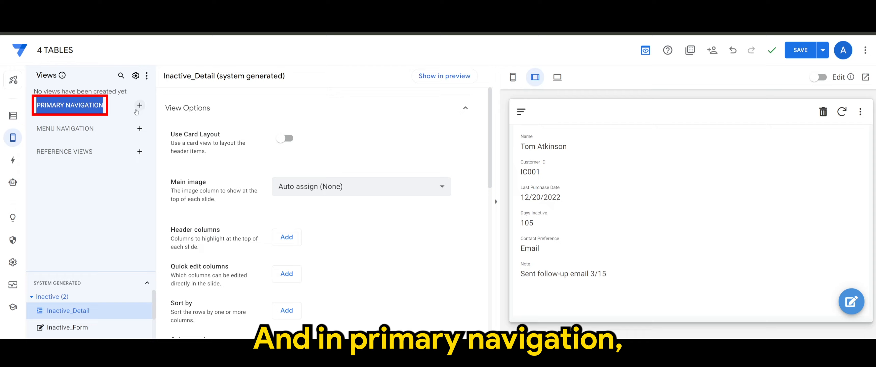
{"action": "left_click", "coordinate": [139, 104]}
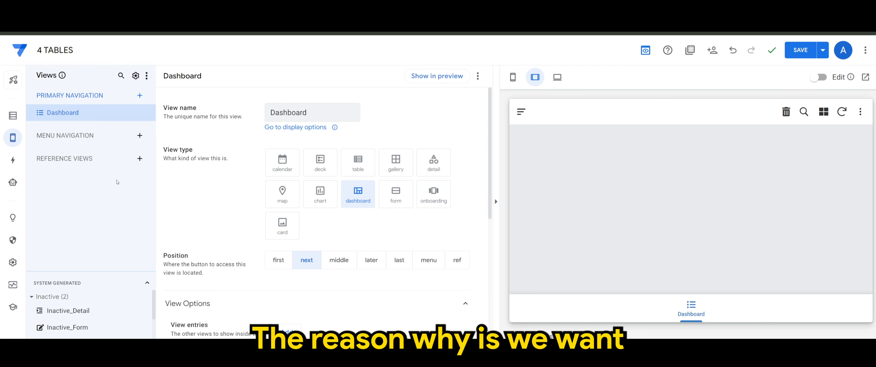
{"action": "mouse_move", "coordinate": [107, 185]}
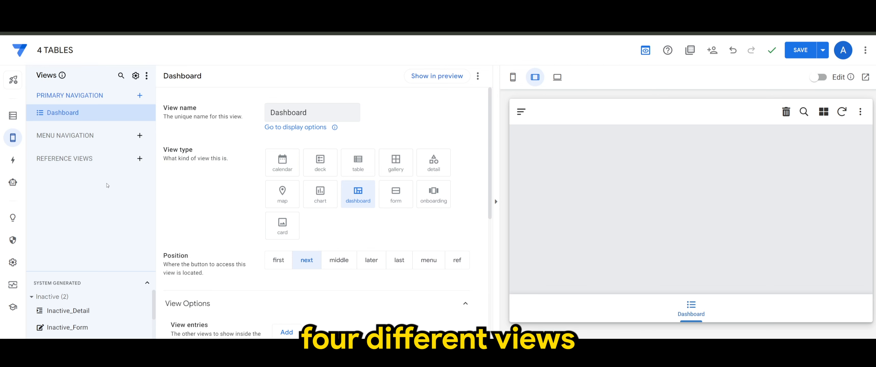
{"action": "mouse_move", "coordinate": [77, 168]}
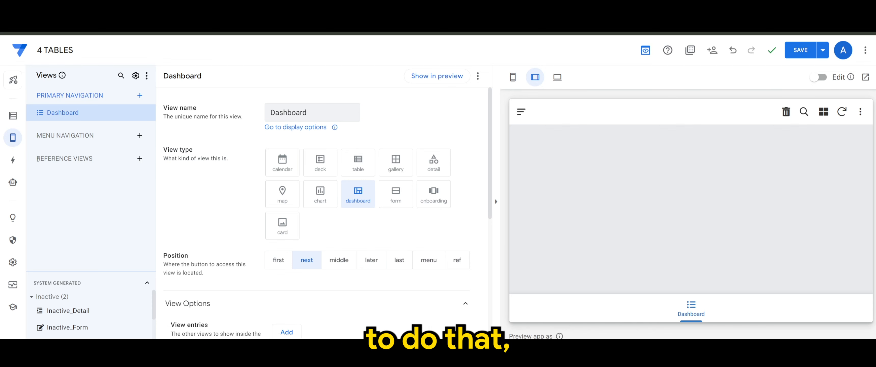
{"action": "mouse_move", "coordinate": [139, 158]}
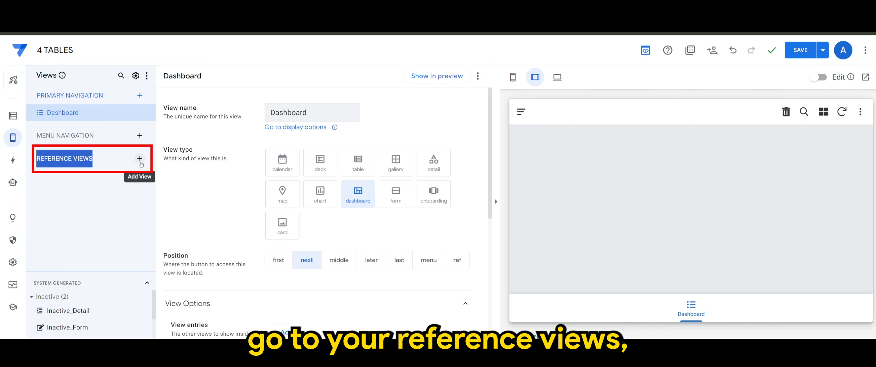
- Create a reference view named Local Customer displayed as a table
{"action": "left_click", "coordinate": [140, 158]}
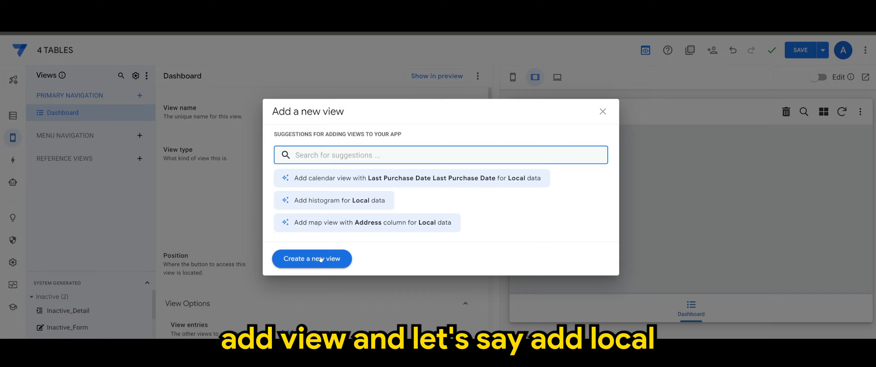
{"action": "left_click", "coordinate": [312, 258]}
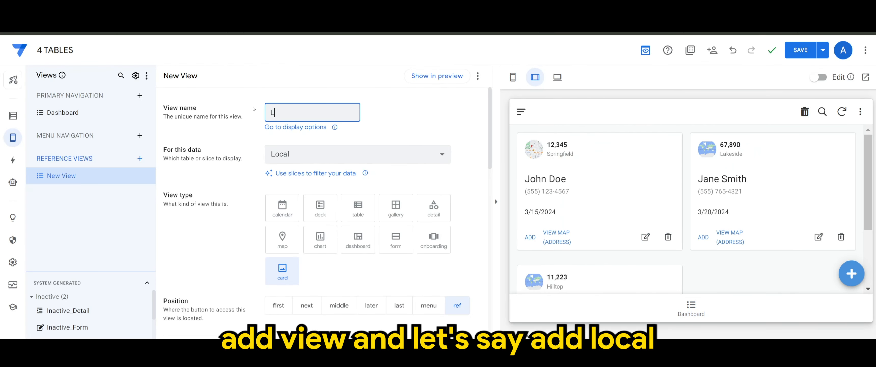
{"action": "type", "text": "ocal Cust"}
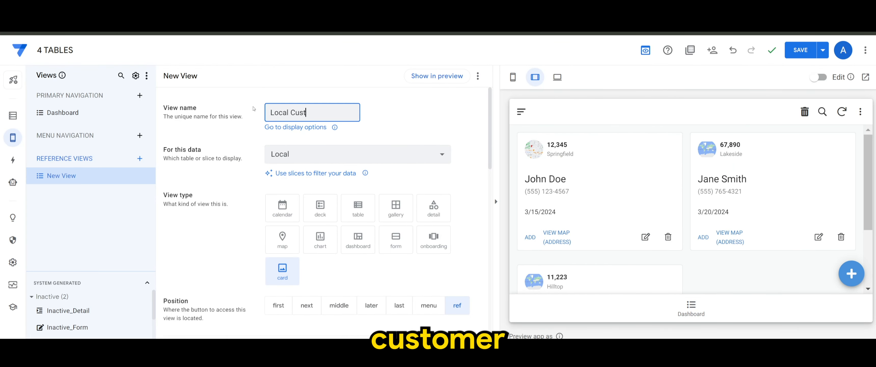
{"action": "type", "text": "omer"}
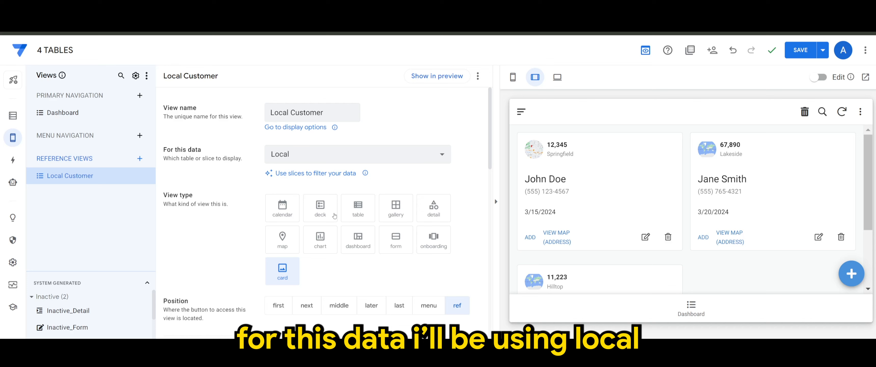
{"action": "left_click", "coordinate": [357, 207]}
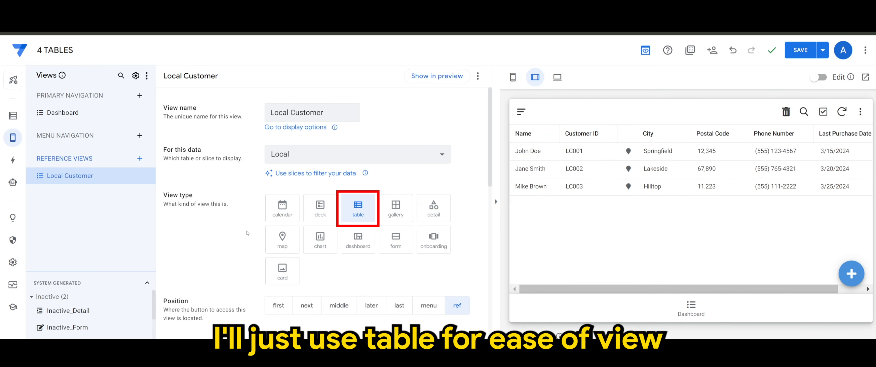
{"action": "mouse_move", "coordinate": [140, 159]}
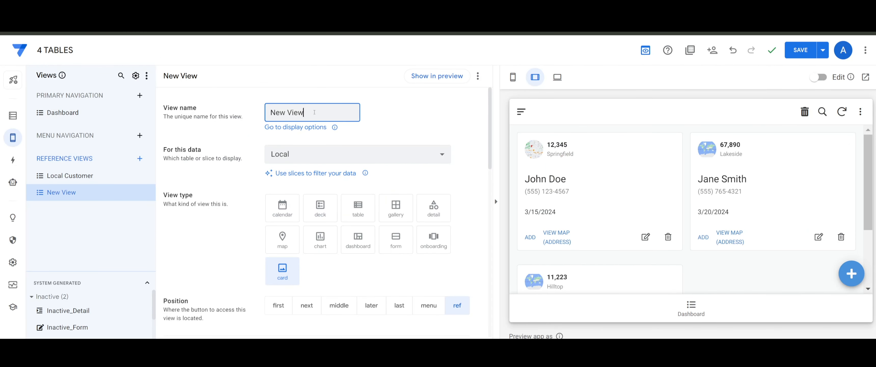
- Name the view International Customers as a table and start a third reference view
{"action": "type", "text": "International Customers"}
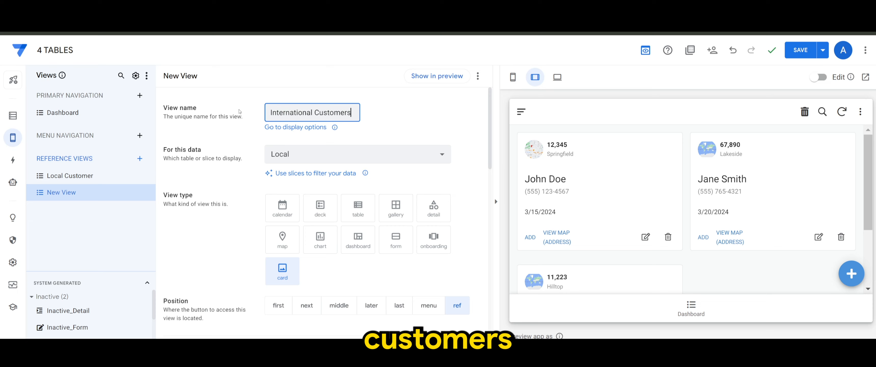
{"action": "left_click", "coordinate": [358, 208]}
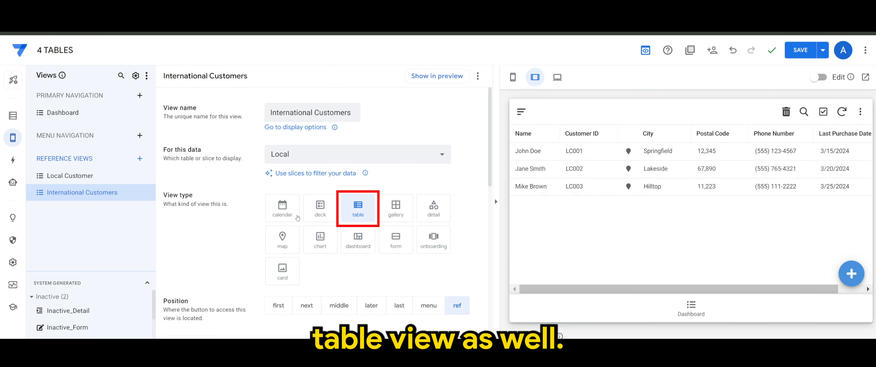
{"action": "mouse_move", "coordinate": [140, 158]}
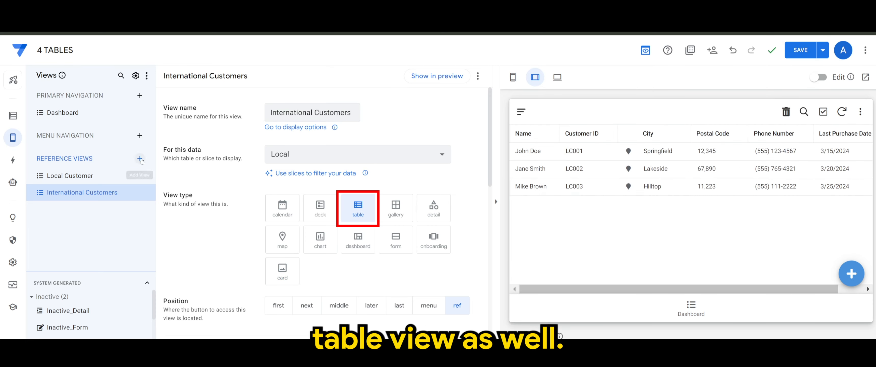
{"action": "left_click", "coordinate": [141, 158]}
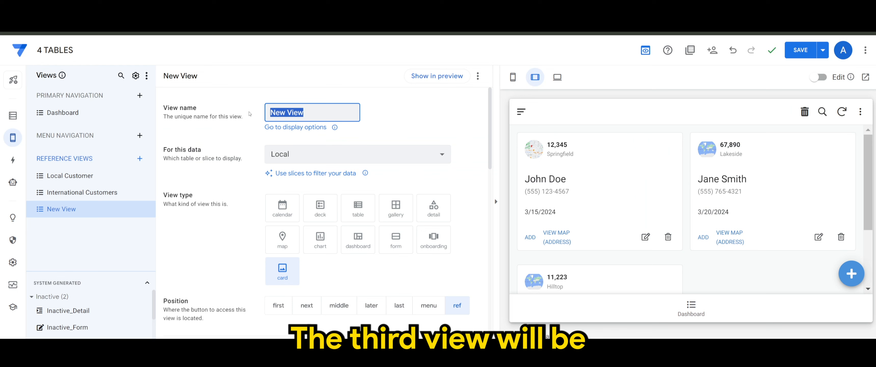
- Name the third view Inactive Customers as a table and point International Customers at the International table
{"action": "type", "text": "Inactive"}
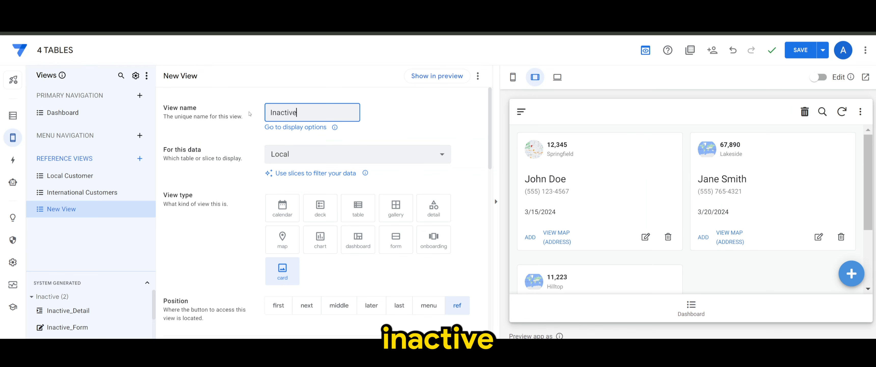
{"action": "type", "text": "Customers"}
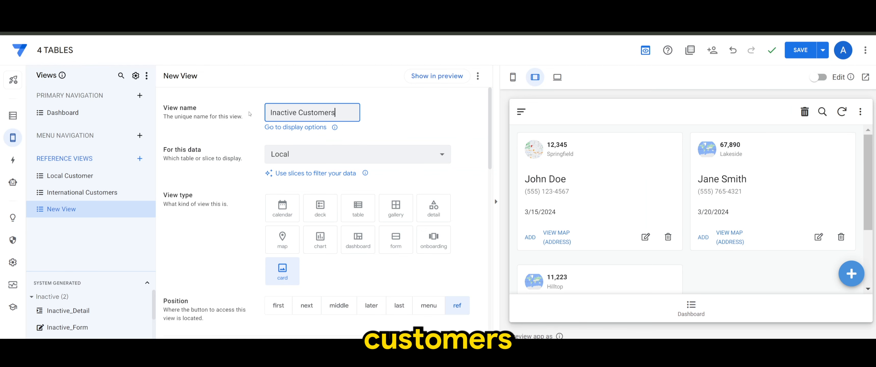
{"action": "left_click", "coordinate": [357, 154]}
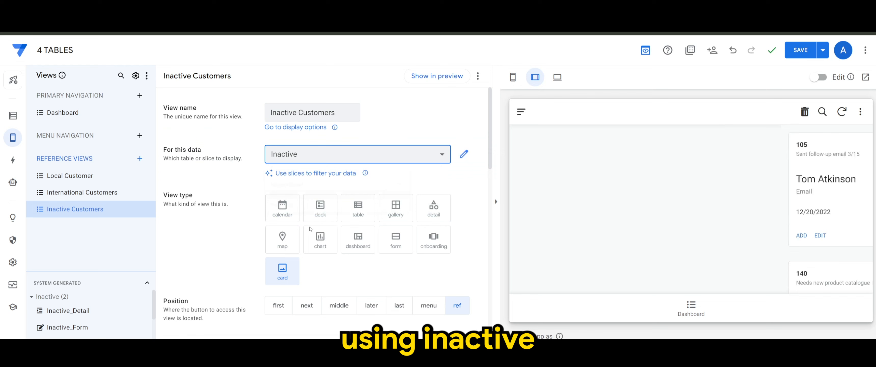
{"action": "left_click", "coordinate": [358, 208]}
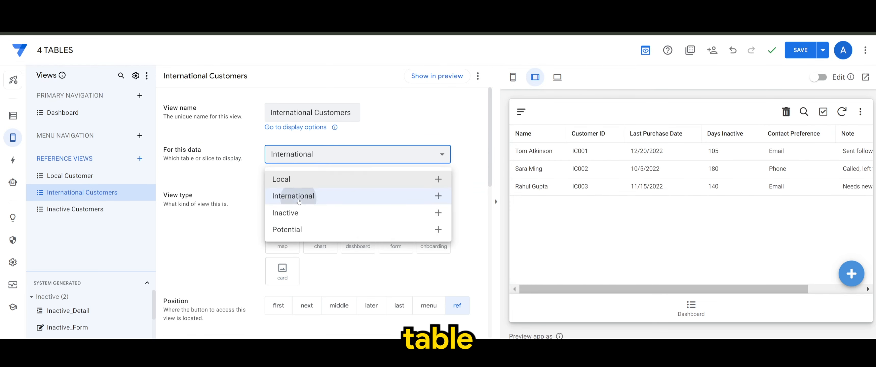
{"action": "left_click", "coordinate": [293, 196]}
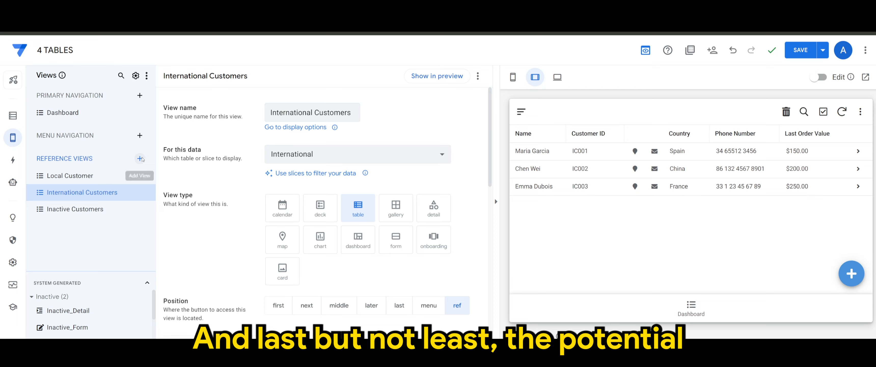
- Create a Potential Customers reference view drawing on the Potential table
{"action": "left_click", "coordinate": [140, 159]}
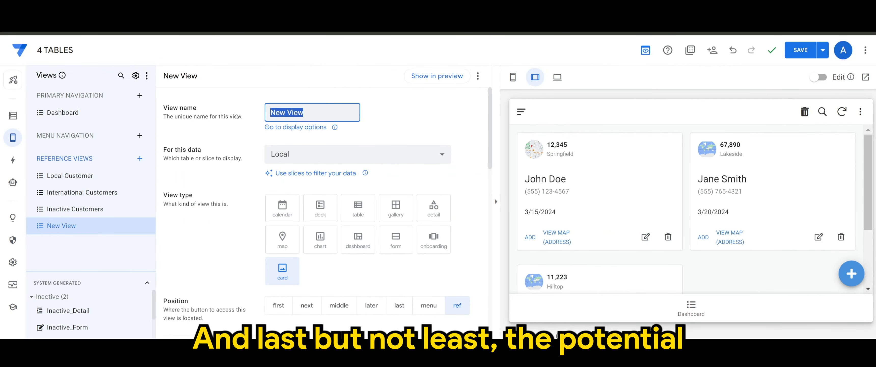
{"action": "type", "text": "Potential"}
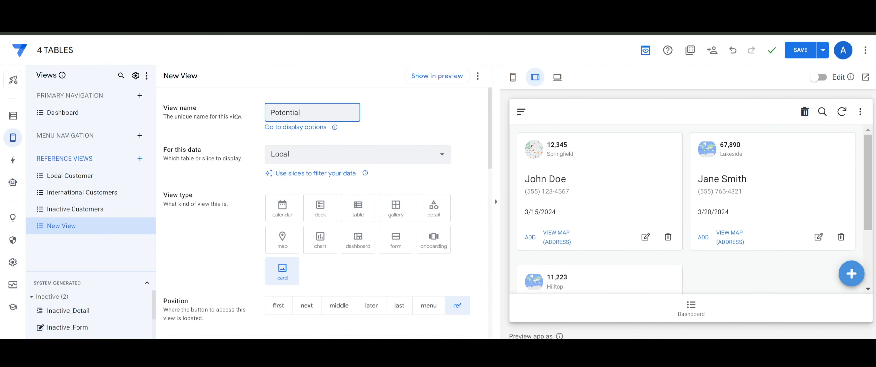
{"action": "type", "text": "Customers"}
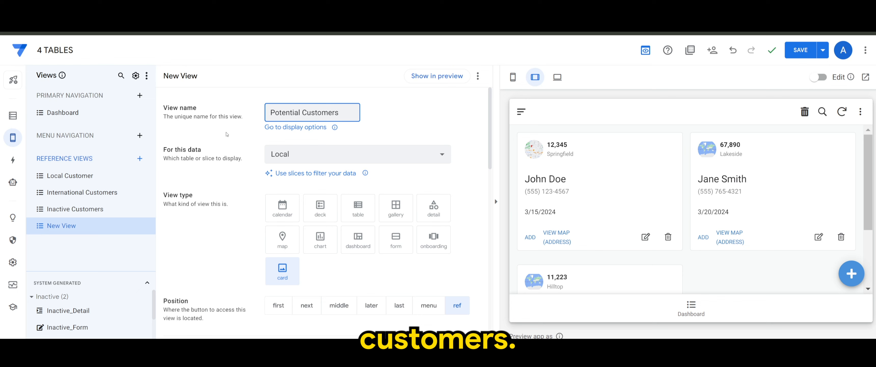
{"action": "left_click", "coordinate": [357, 153]}
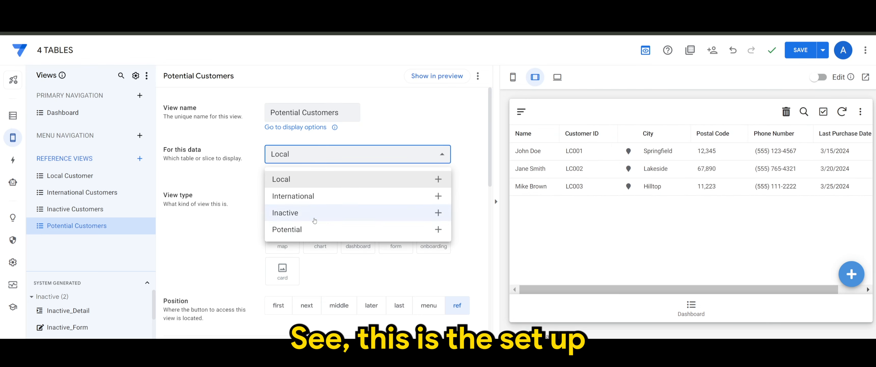
{"action": "mouse_move", "coordinate": [286, 229]}
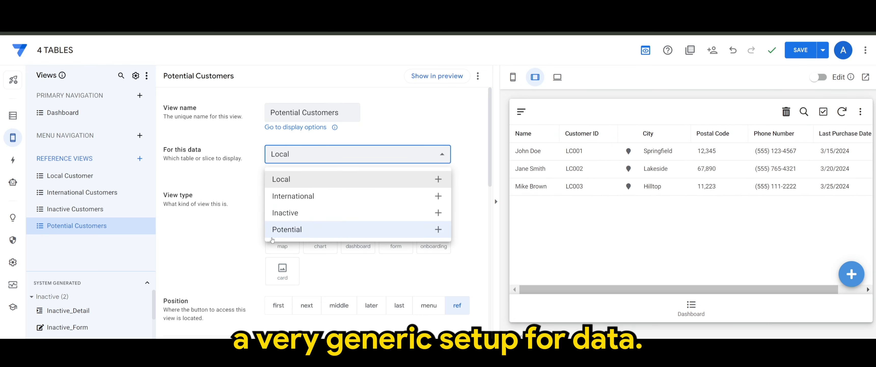
{"action": "left_click", "coordinate": [286, 229]}
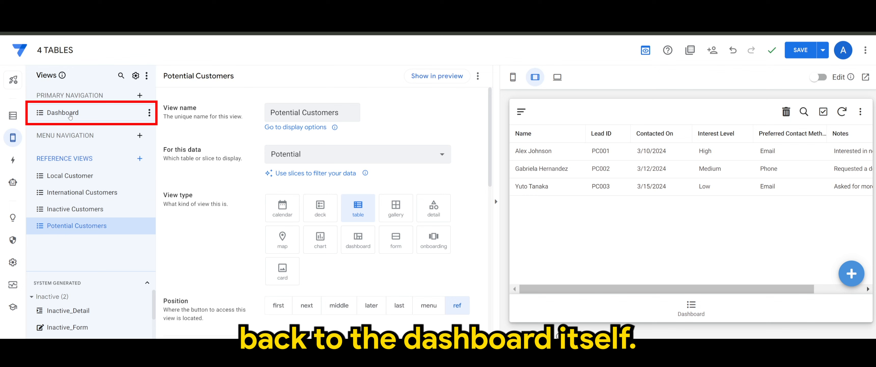
- Set the Dashboard's view entries to Local, International, Inactive and Potential Customers
{"action": "left_click", "coordinate": [62, 113]}
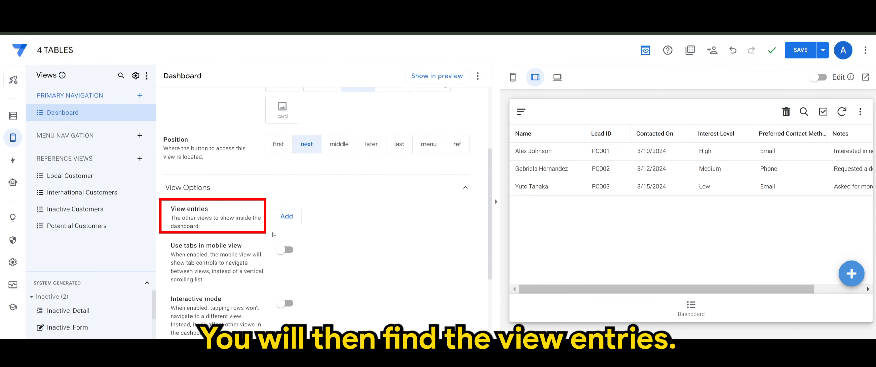
{"action": "left_click", "coordinate": [286, 216]}
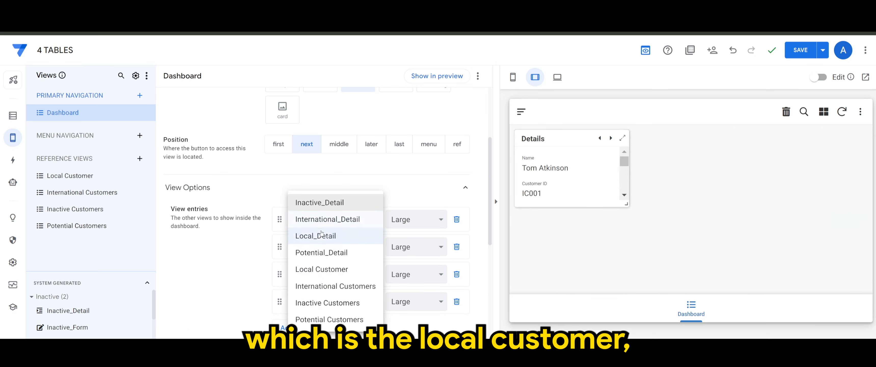
{"action": "left_click", "coordinate": [321, 269]}
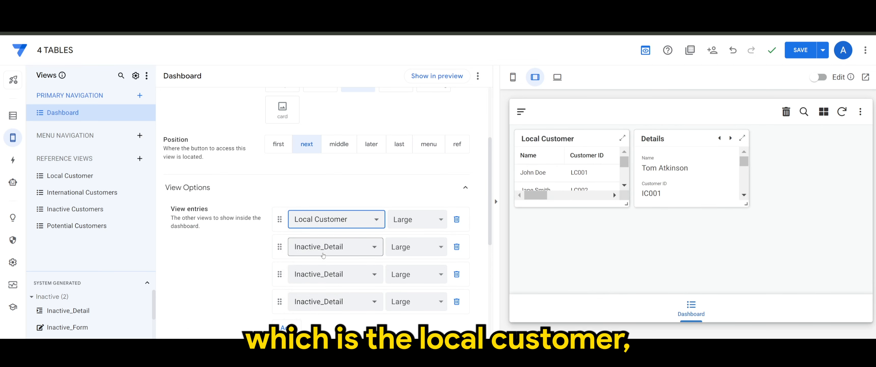
{"action": "left_click", "coordinate": [334, 246]}
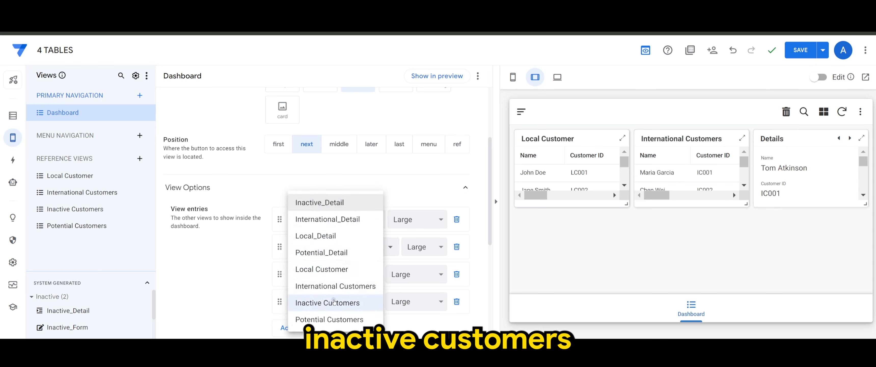
{"action": "left_click", "coordinate": [327, 303]}
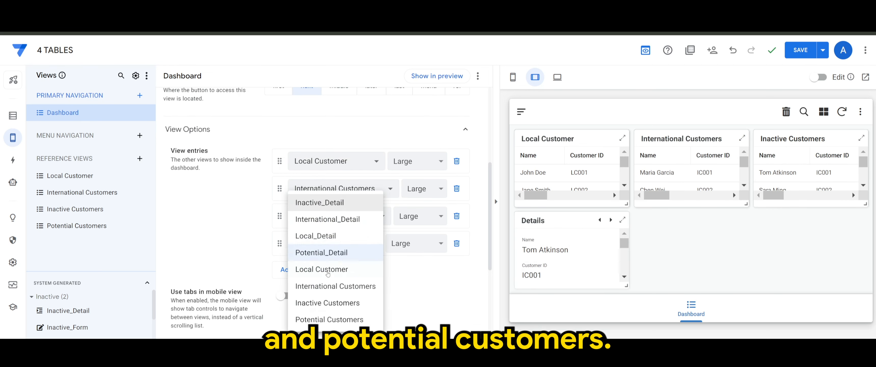
{"action": "left_click", "coordinate": [329, 319]}
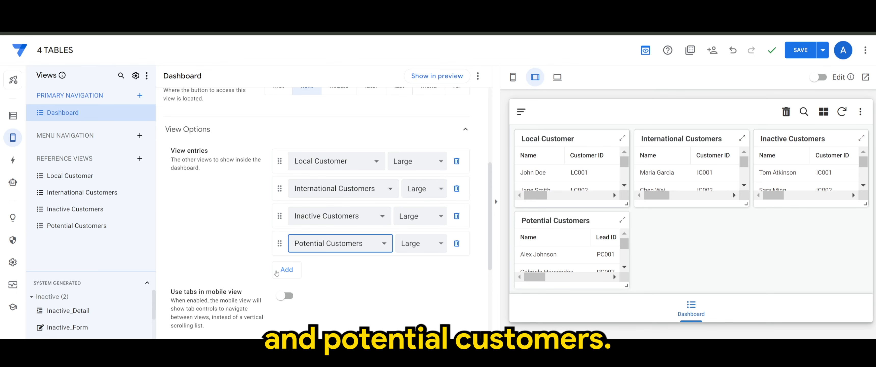
{"action": "mouse_move", "coordinate": [755, 246]}
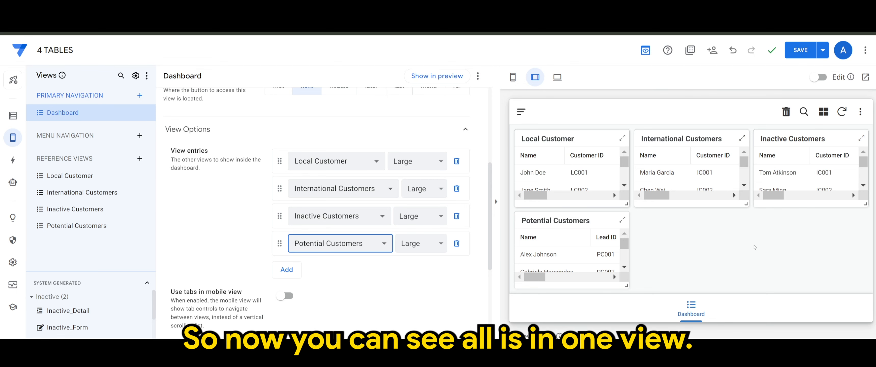
{"action": "mouse_move", "coordinate": [799, 50]}
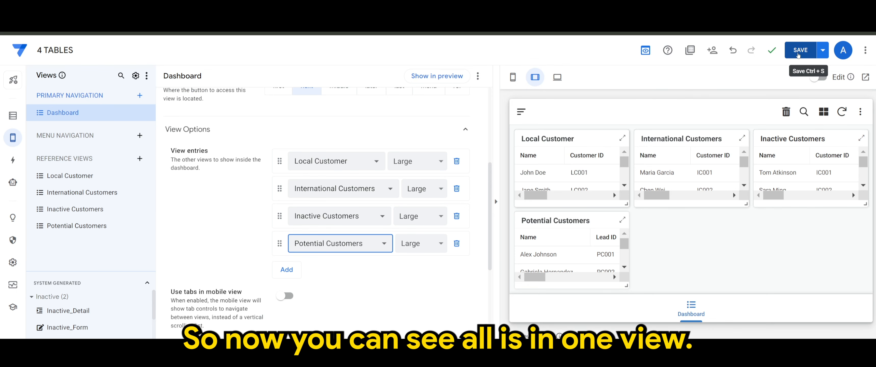
- Save the app and launch the full-window desktop preview
{"action": "left_click", "coordinate": [799, 50]}
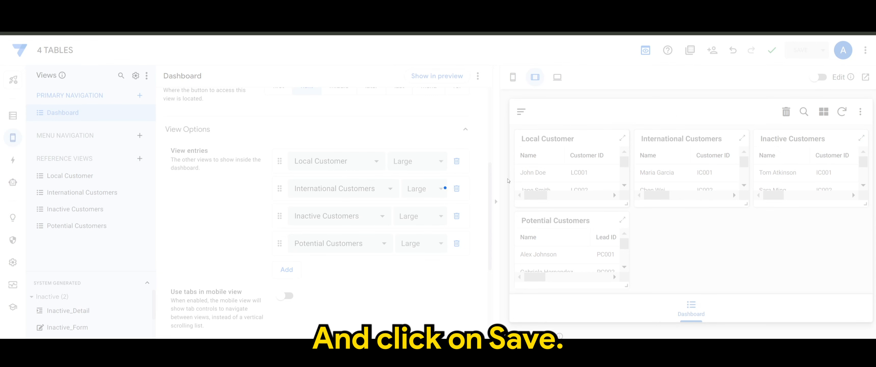
{"action": "left_click", "coordinate": [801, 50]}
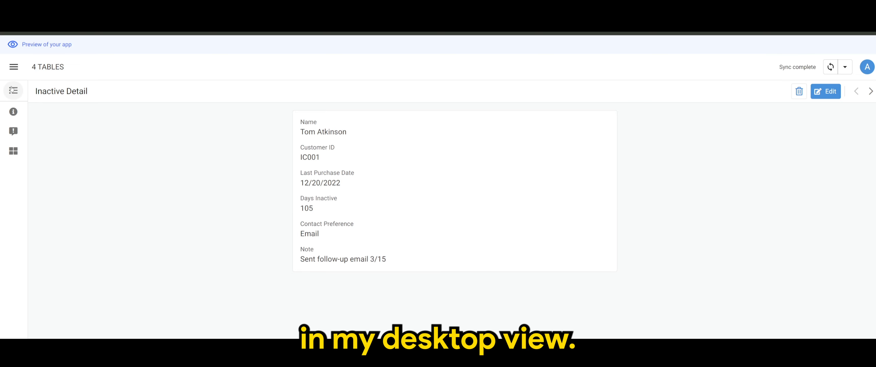
- Navigate to the Dashboard in the preview to see the four customer tables together
{"action": "left_click", "coordinate": [12, 91]}
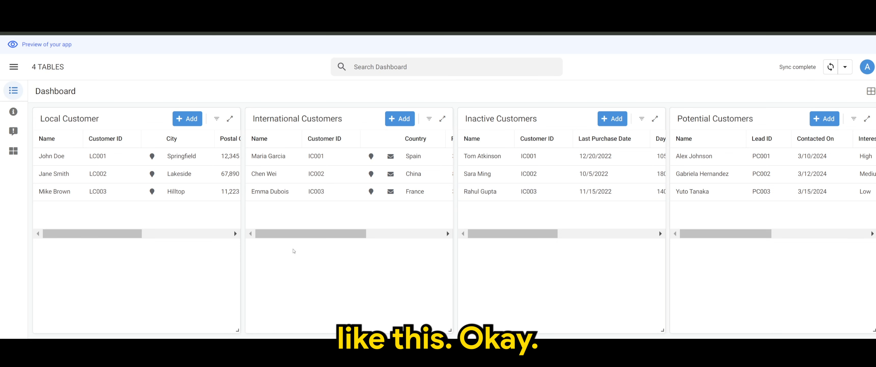
{"action": "mouse_move", "coordinate": [385, 104]}
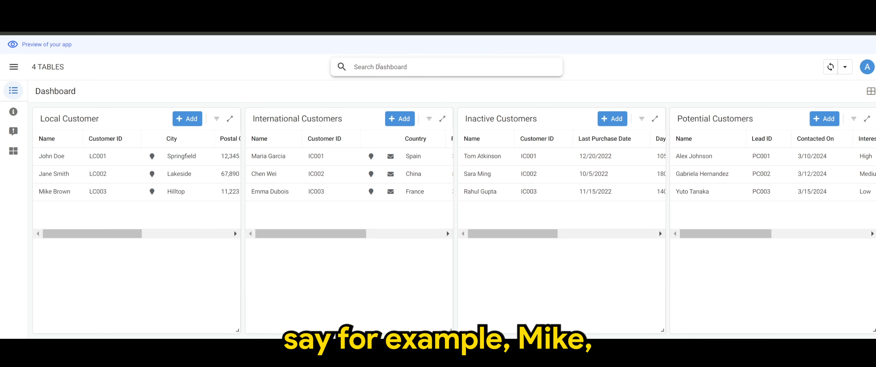
{"action": "type", "text": "mike"}
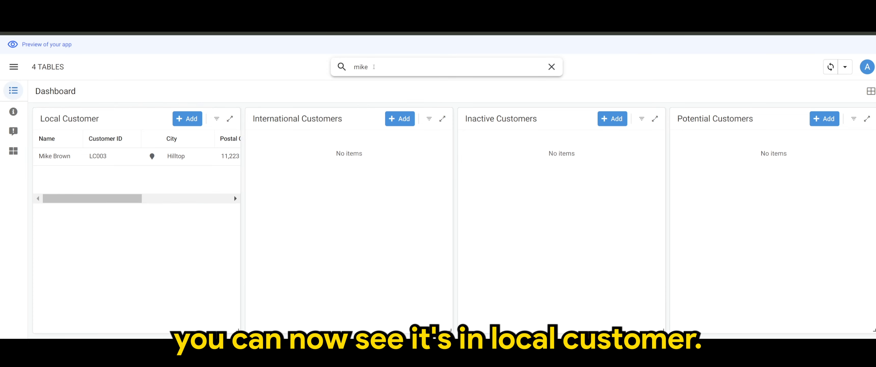
{"action": "left_click", "coordinate": [551, 66]}
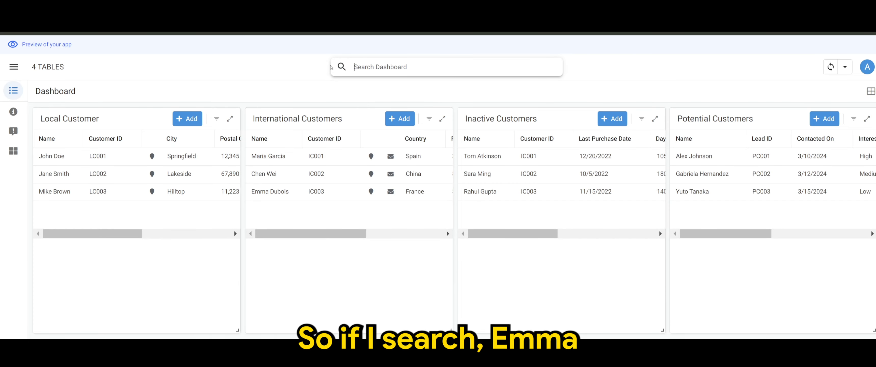
{"action": "type", "text": "emma"}
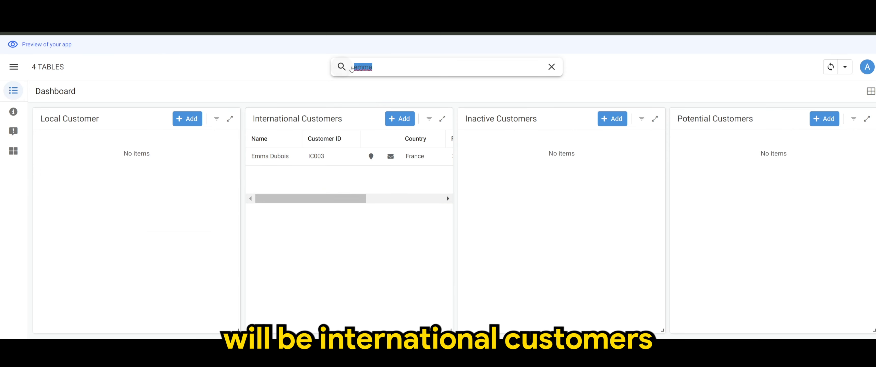
{"action": "left_click", "coordinate": [551, 67]}
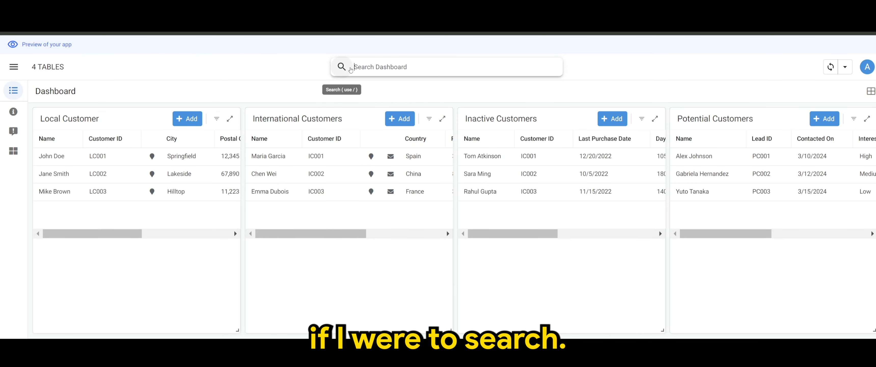
{"action": "type", "text": "sara"}
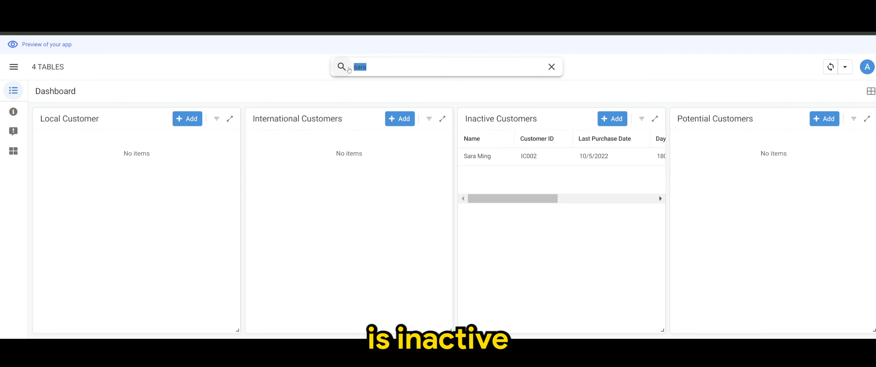
{"action": "left_click", "coordinate": [551, 67]}
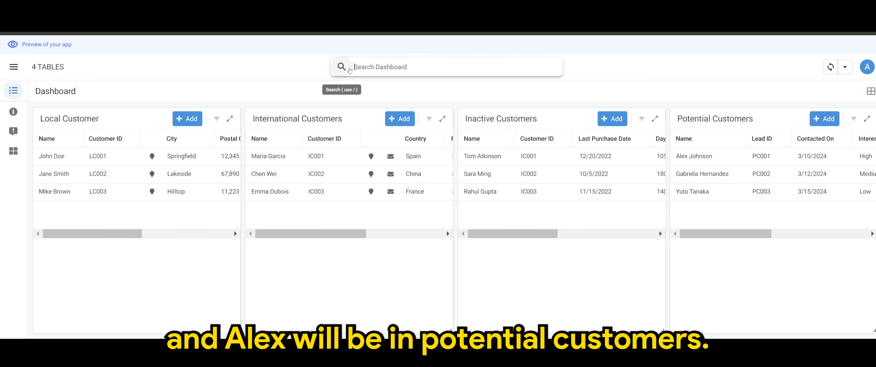
{"action": "type", "text": "alex"}
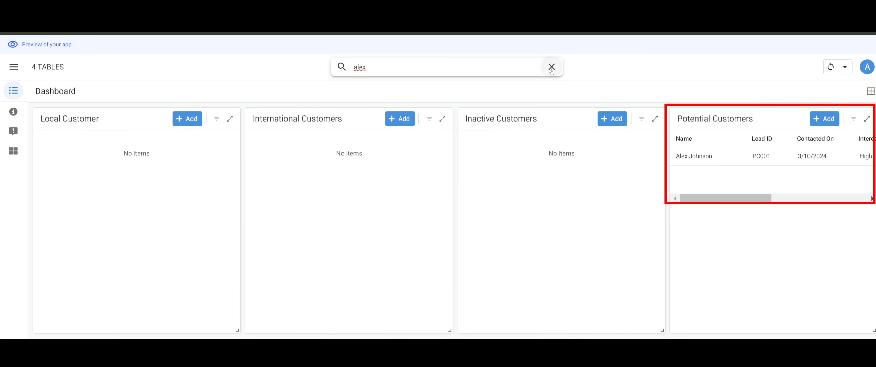
{"action": "left_click", "coordinate": [551, 67]}
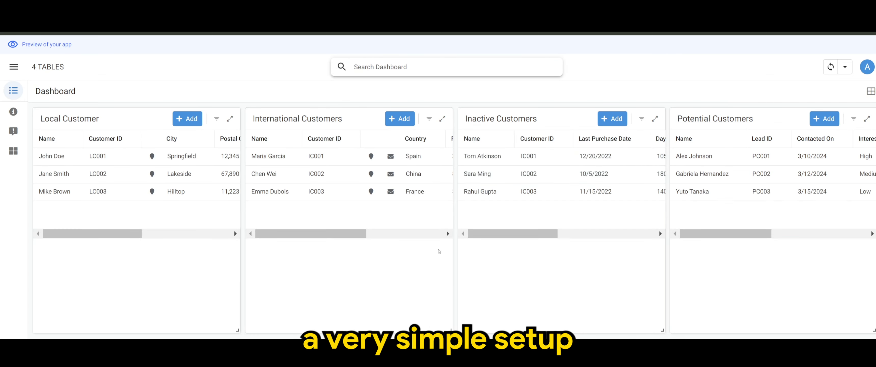